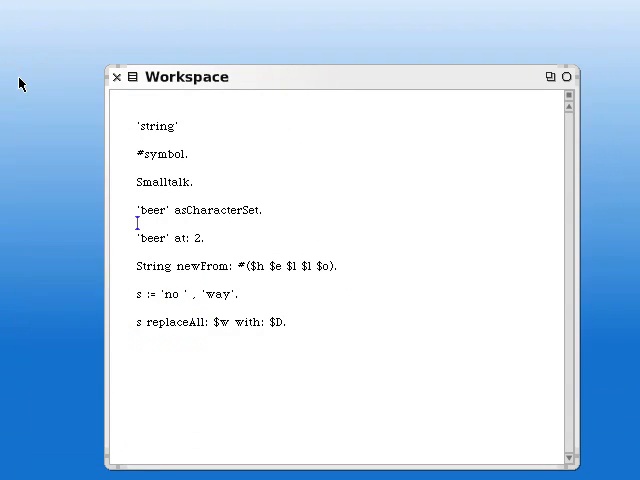
Move the Workspace window toward the top of the screen and select the 'string' literal.
{"action": "left_click_drag", "start_coordinate": [184, 76], "coordinate": [184, 26]}
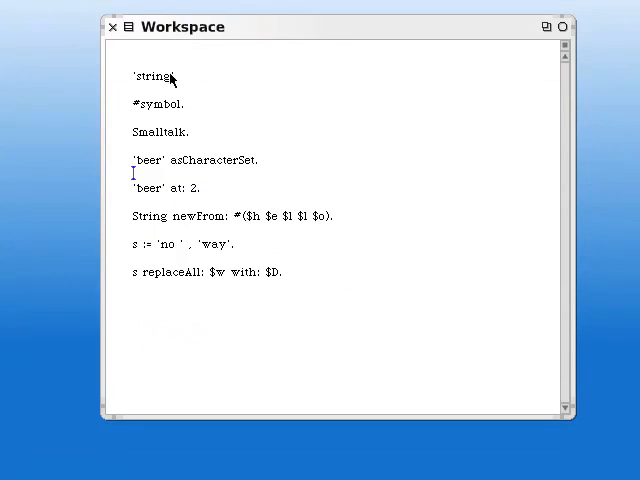
{"action": "double_click", "coordinate": [150, 76]}
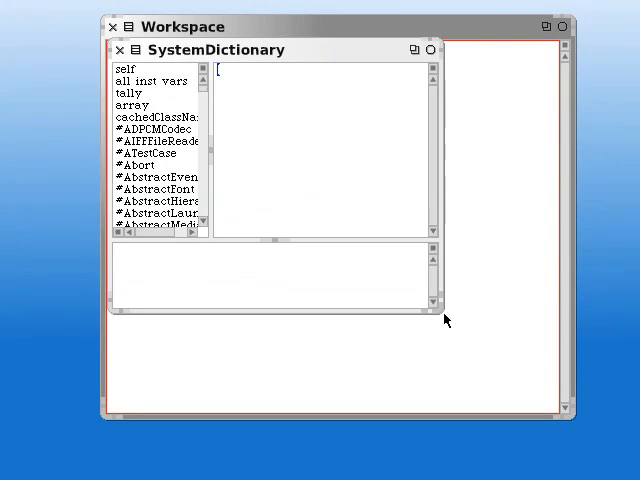
Enlarge the SystemDictionary inspector, view its Abort entry, then close it.
{"action": "left_click_drag", "start_coordinate": [444, 320], "coordinate": [588, 408]}
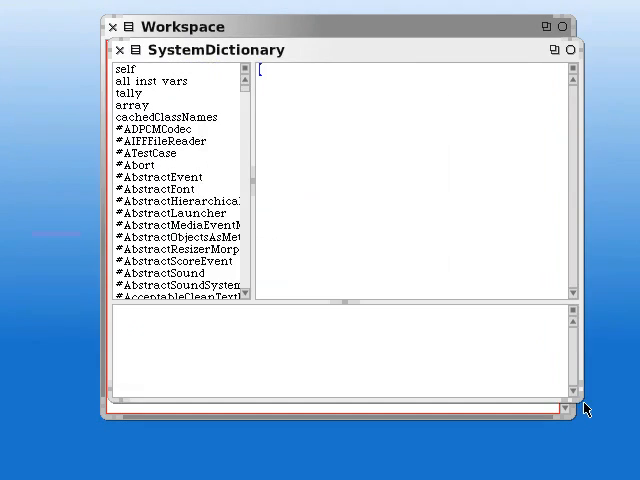
{"action": "left_click", "coordinate": [138, 164]}
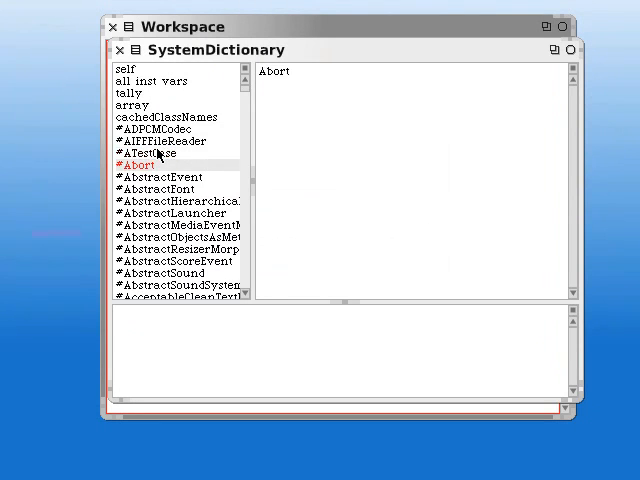
{"action": "left_click", "coordinate": [168, 200]}
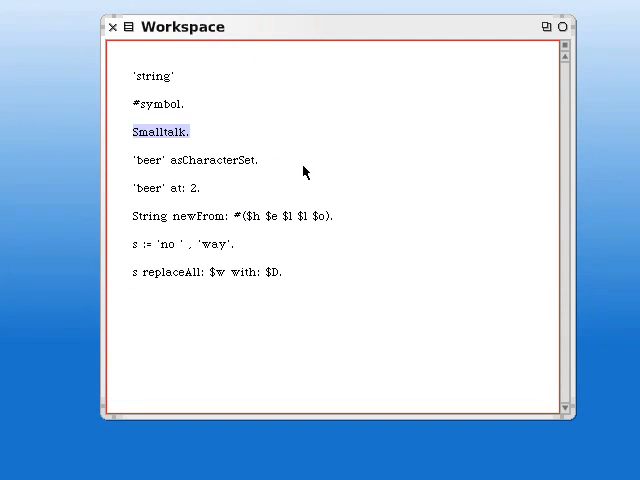
{"action": "mouse_move", "coordinate": [248, 130]}
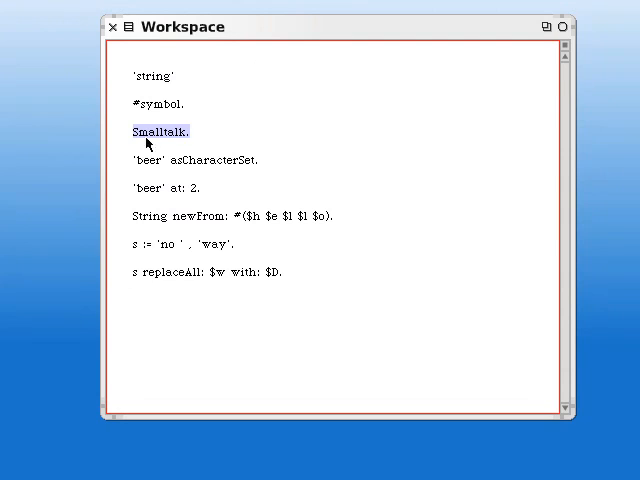
Print the result of 'beer' asCharacterSet inline as a CharacterSet($b $e $r).
{"action": "double_click", "coordinate": [144, 160]}
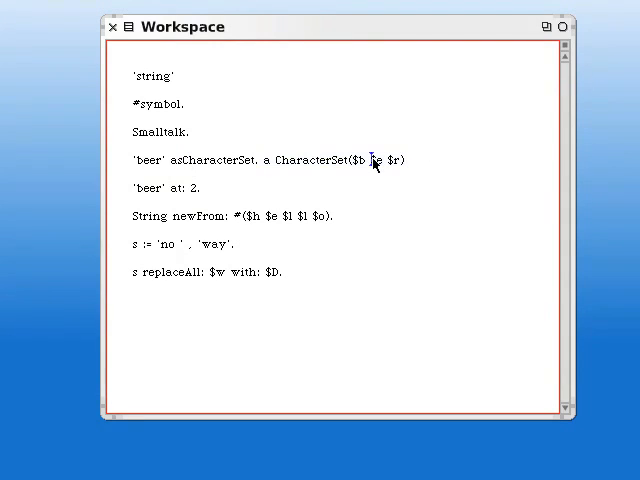
{"action": "double_click", "coordinate": [384, 160]}
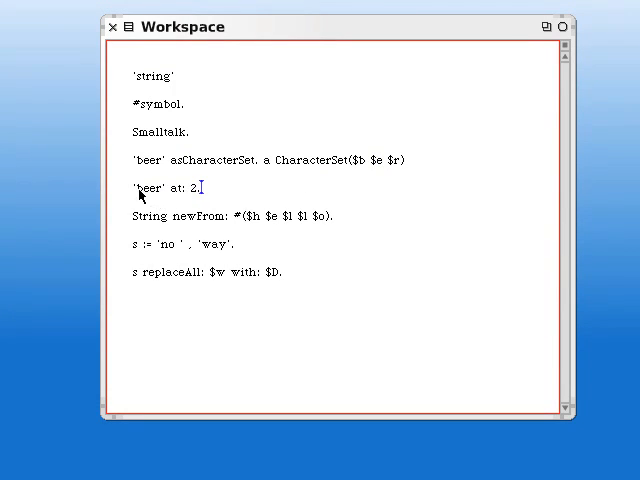
Select the 'beer' at: 2 line, then the z := 'no ' , 'way'. assignment.
{"action": "triple_click", "coordinate": [164, 188]}
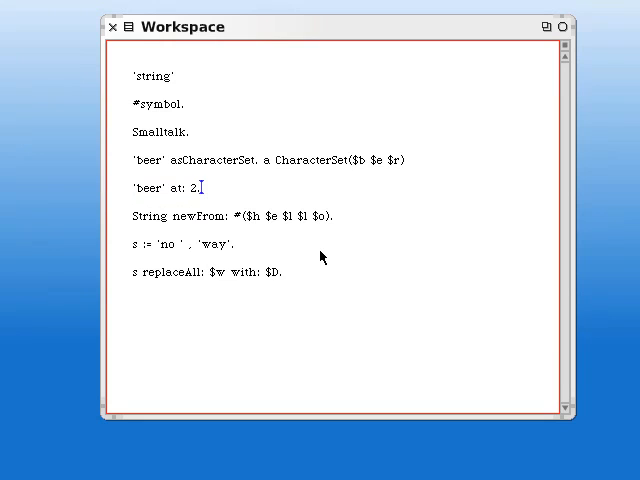
{"action": "mouse_move", "coordinate": [308, 258]}
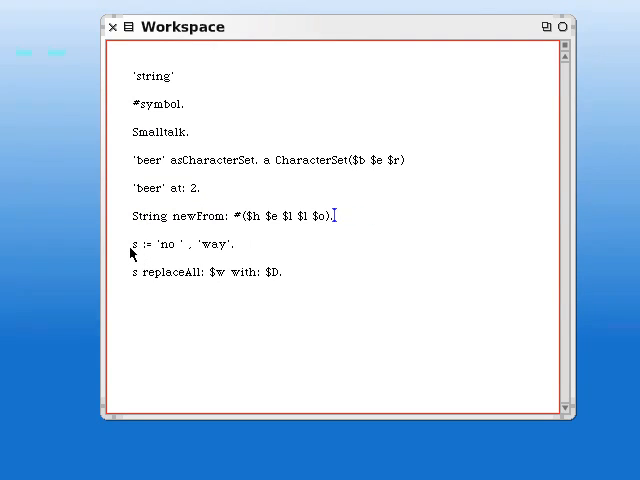
{"action": "left_click_drag", "start_coordinate": [130, 244], "coordinate": [236, 244]}
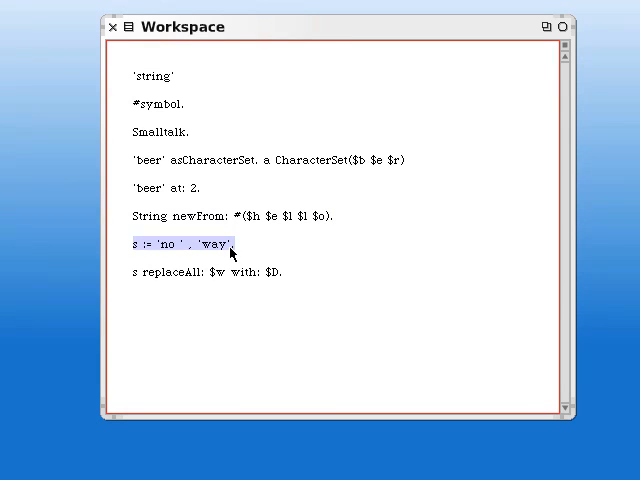